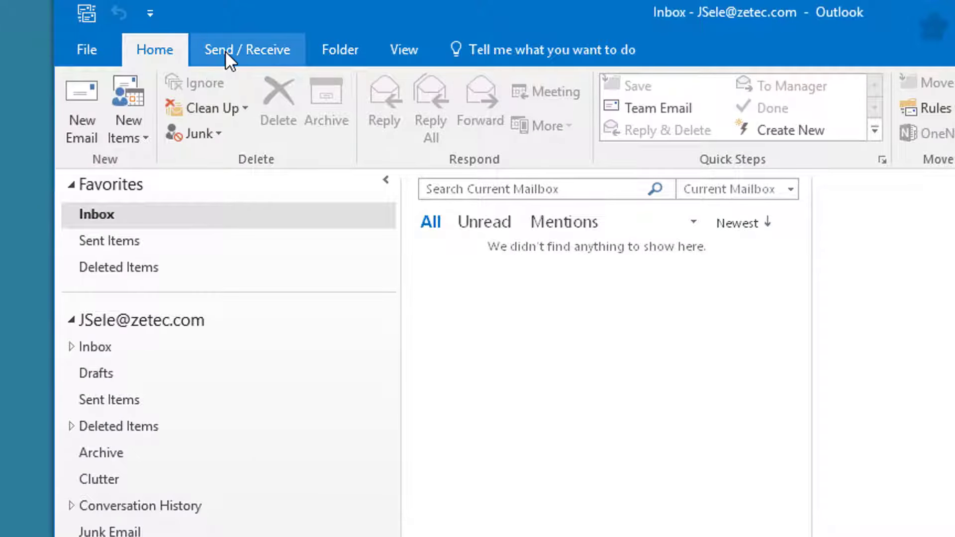
- Toggle Work Offline off on the Send / Receive tab so Outlook reconnects to Exchange
click(247, 50)
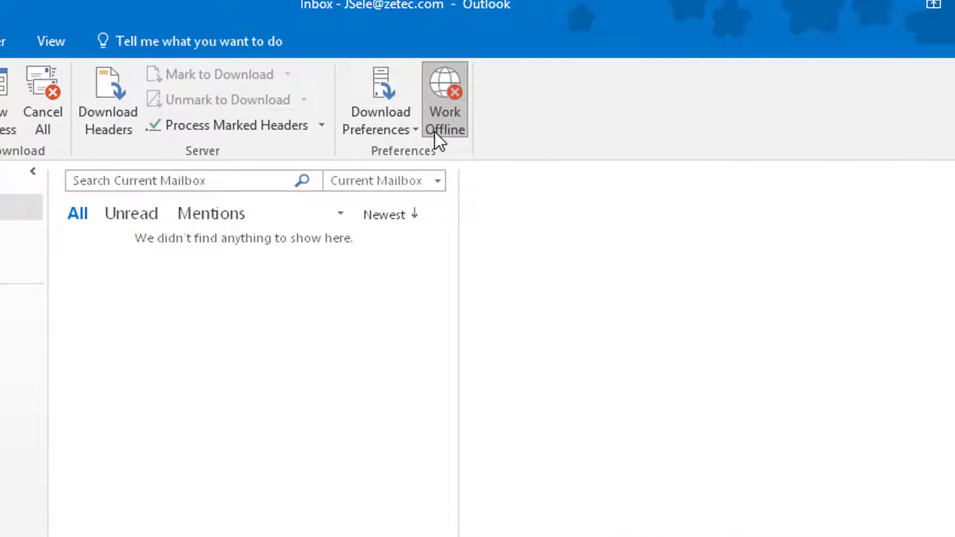
mouse_move(445, 115)
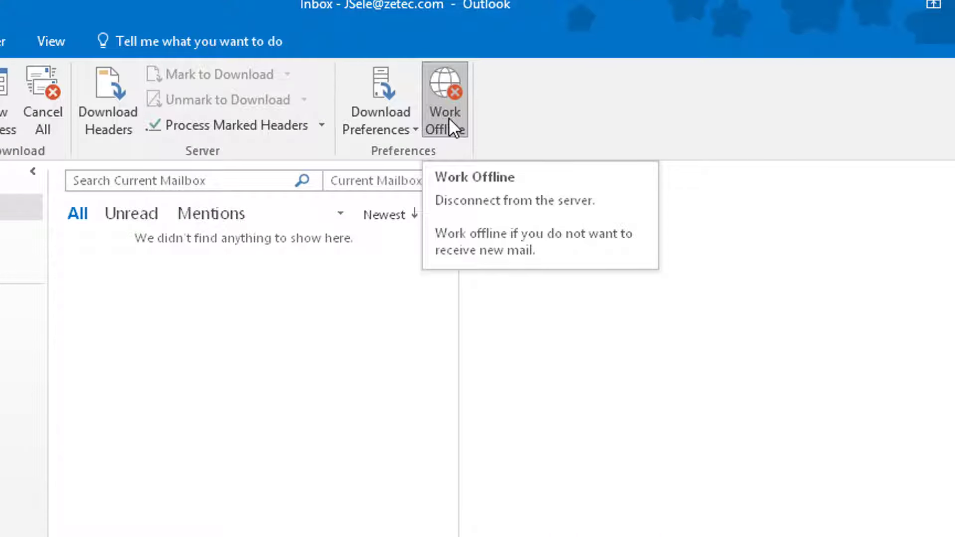
click(444, 101)
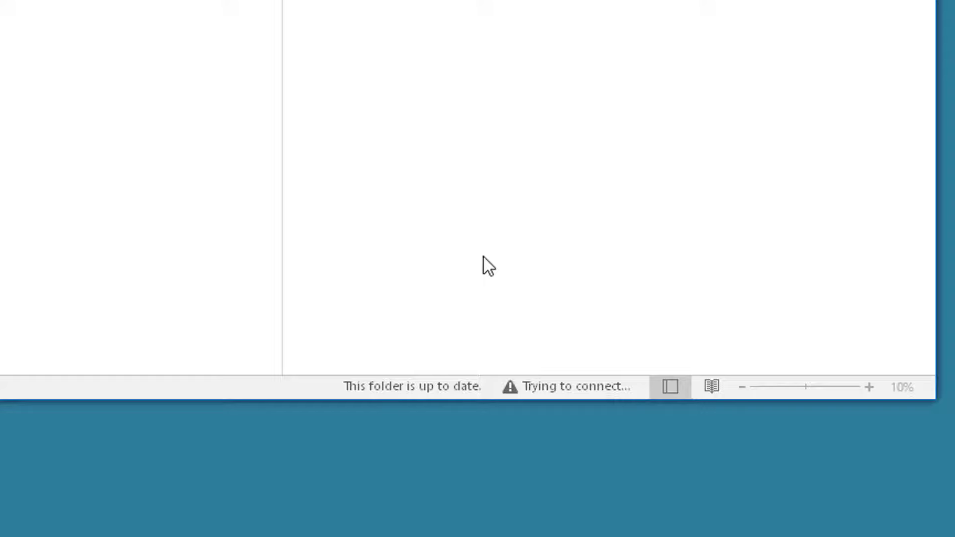